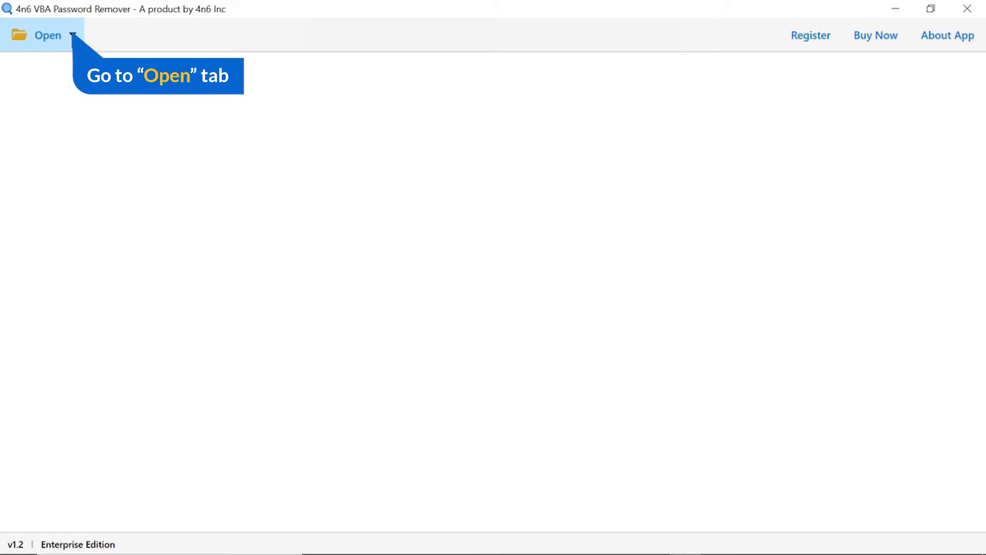
- Show the Open menu's VBA Supported Files options for choosing files or folders
click(47, 35)
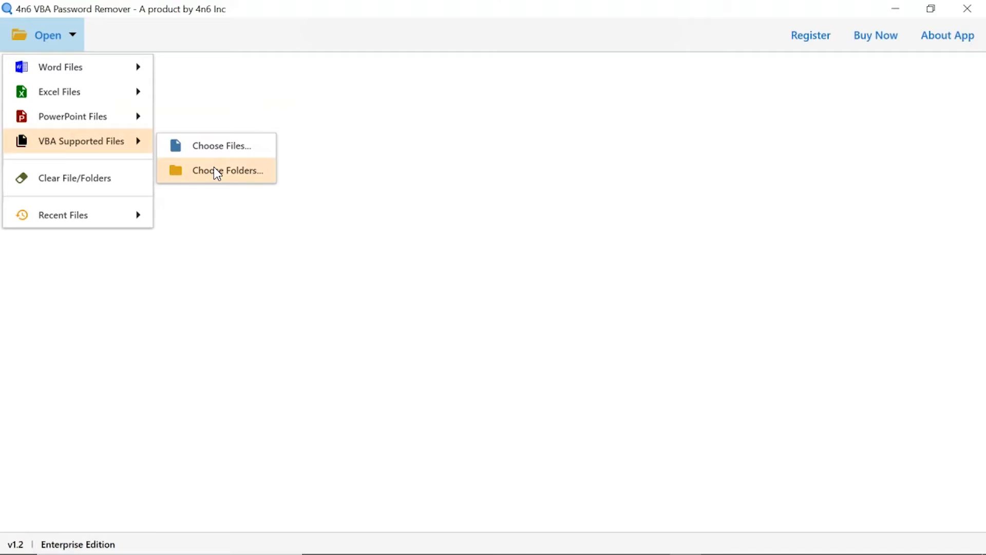
mouse_move(219, 182)
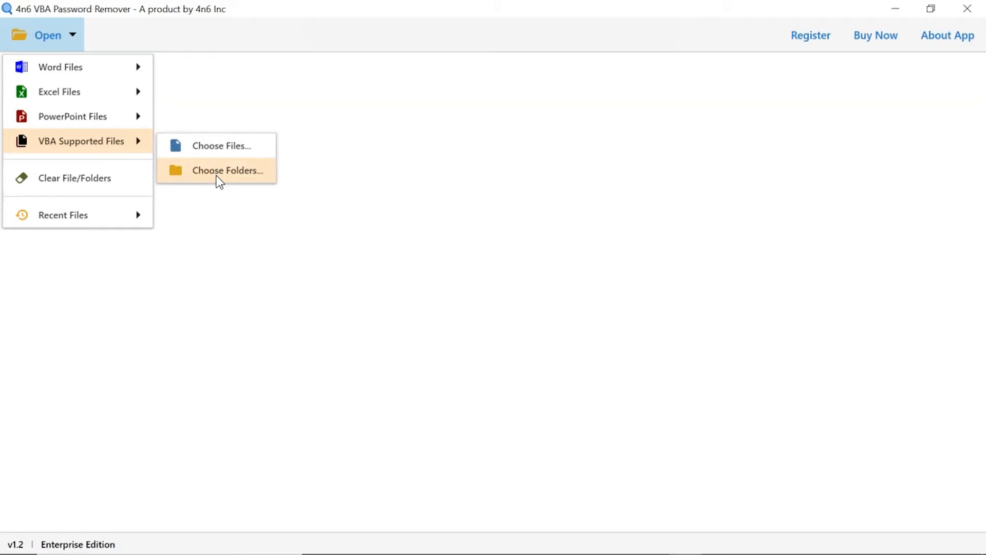
- Load the vba folder from Data Files, adding VBA Projects with 22 items
click(227, 170)
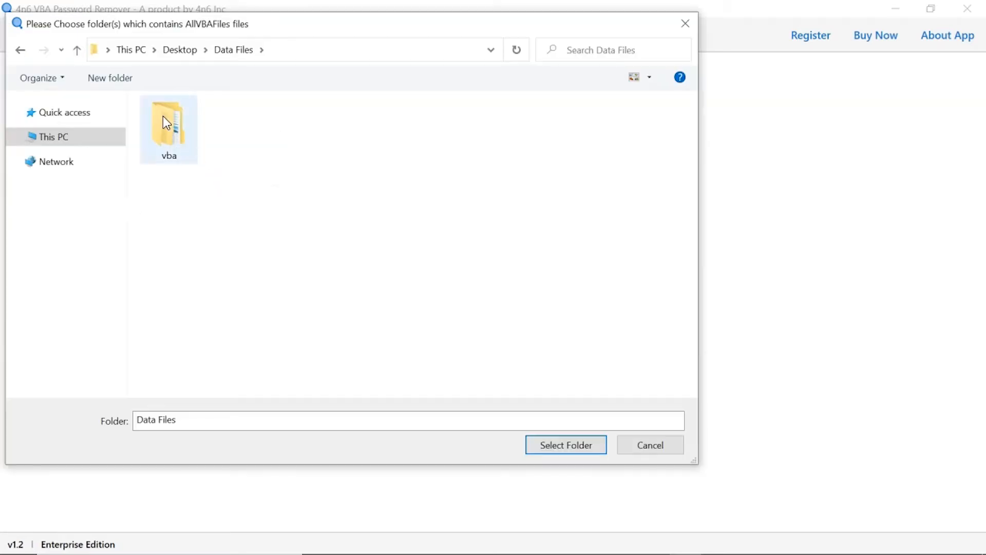
click(168, 123)
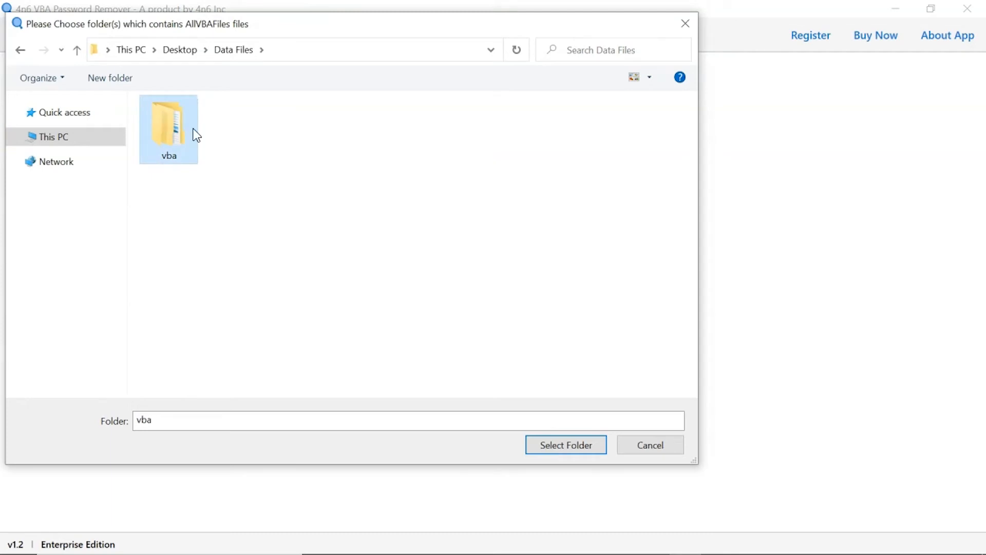
click(565, 445)
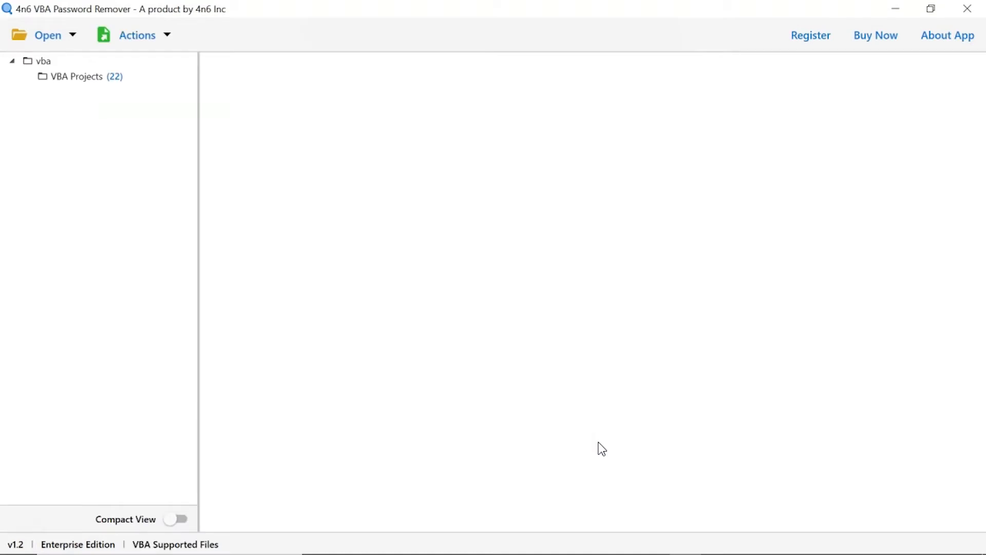
mouse_move(527, 401)
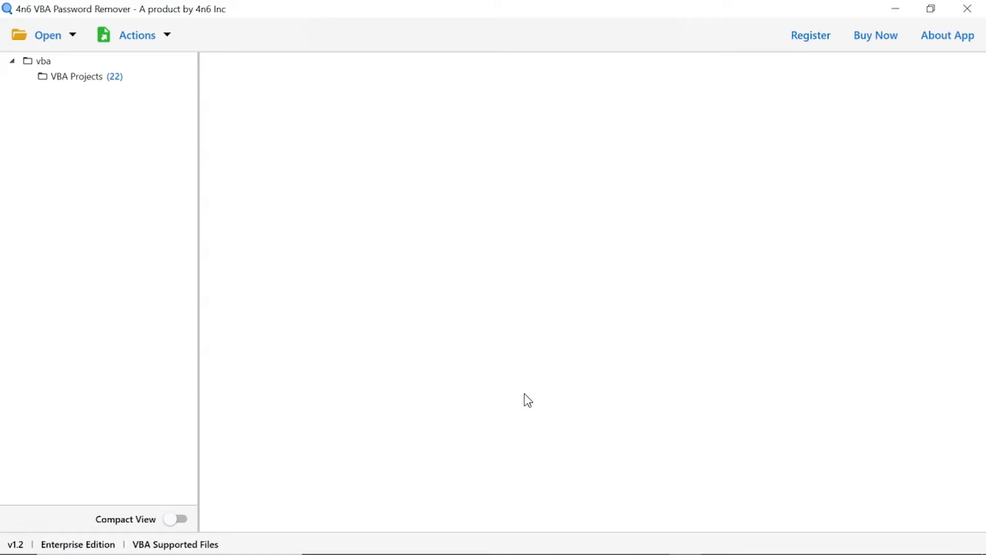
- Select VBA Projects to list files like 123456.docm and Book1.xlsm
click(79, 77)
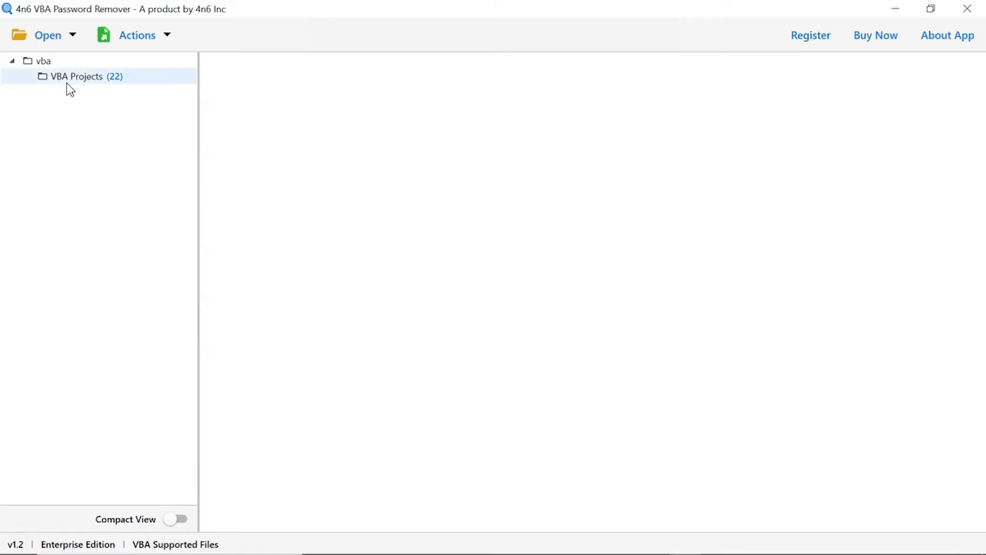
click(76, 76)
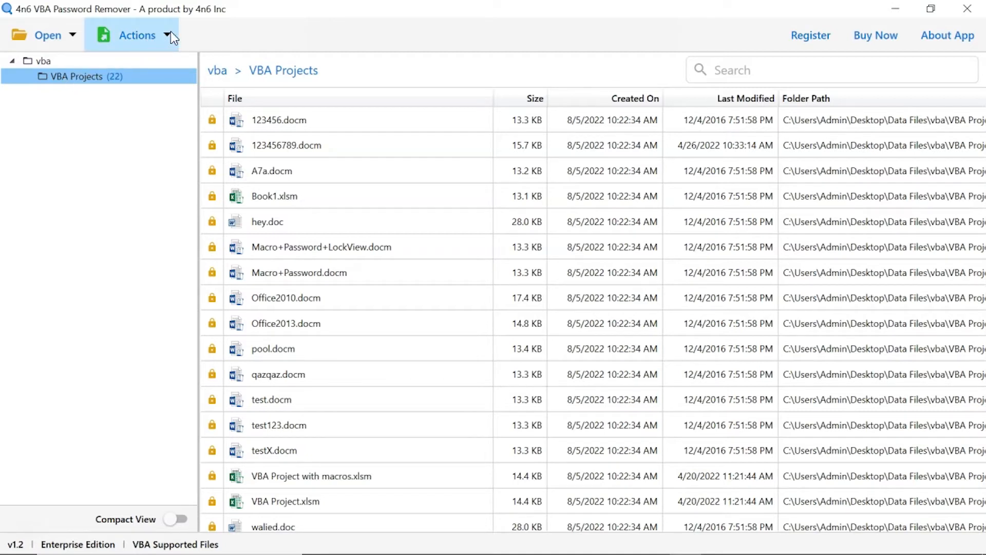
- Choose Remove Password from the Actions dropdown
click(136, 35)
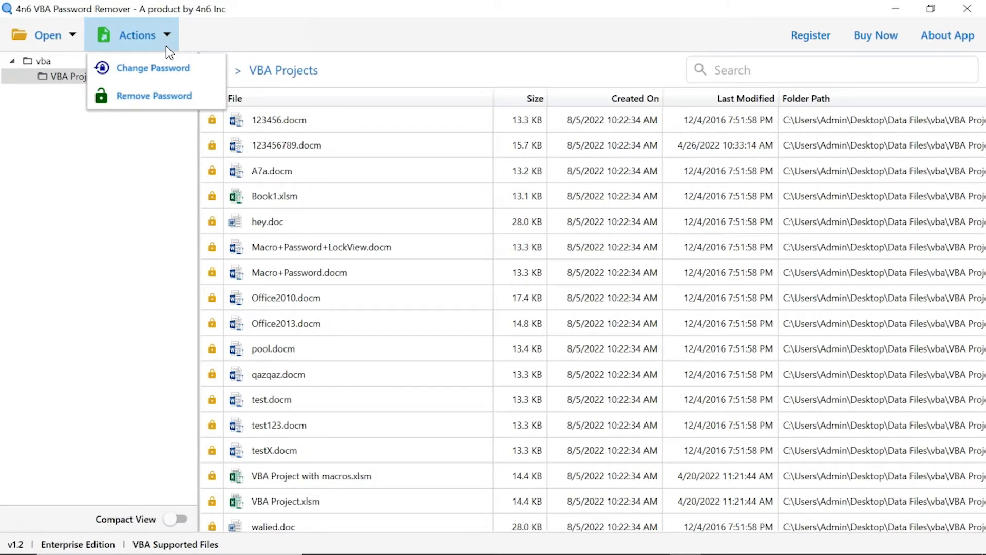
mouse_move(153, 67)
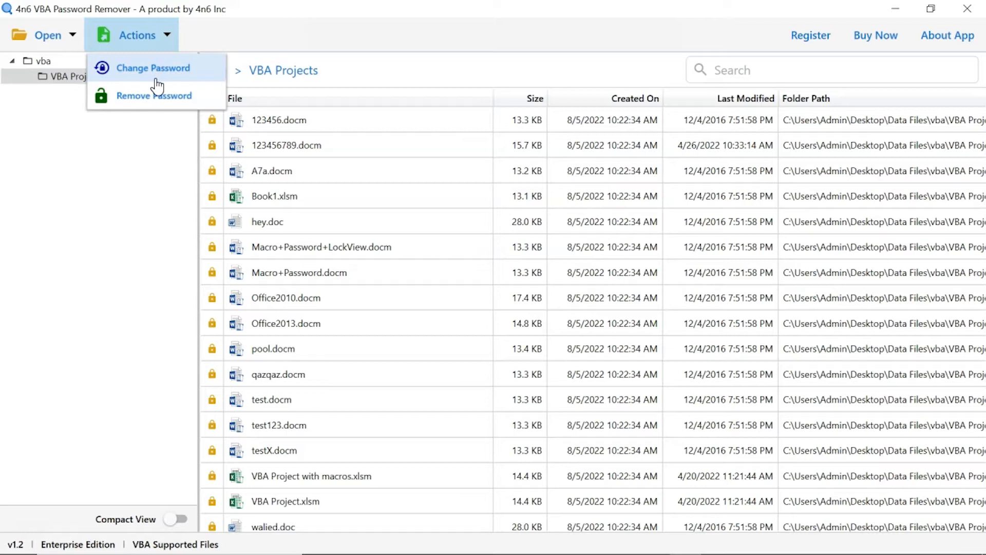
mouse_move(162, 107)
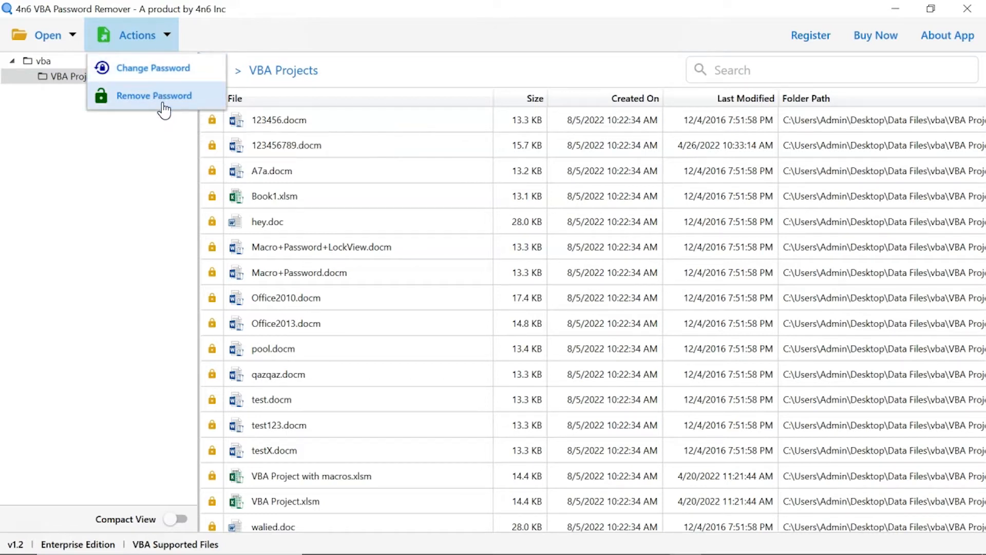
click(154, 96)
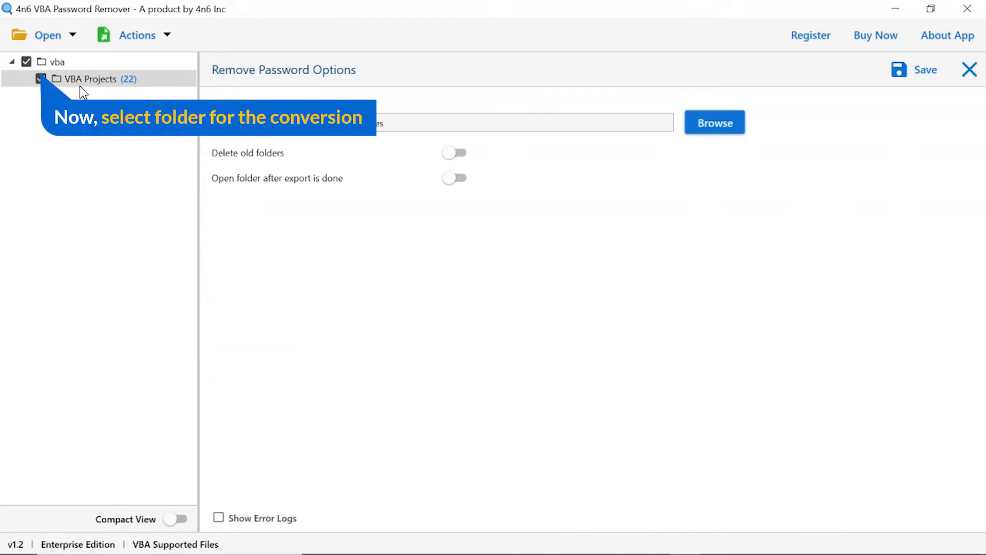
- Check VBA Projects and set the output folder to Desktop > Converted Files
click(26, 61)
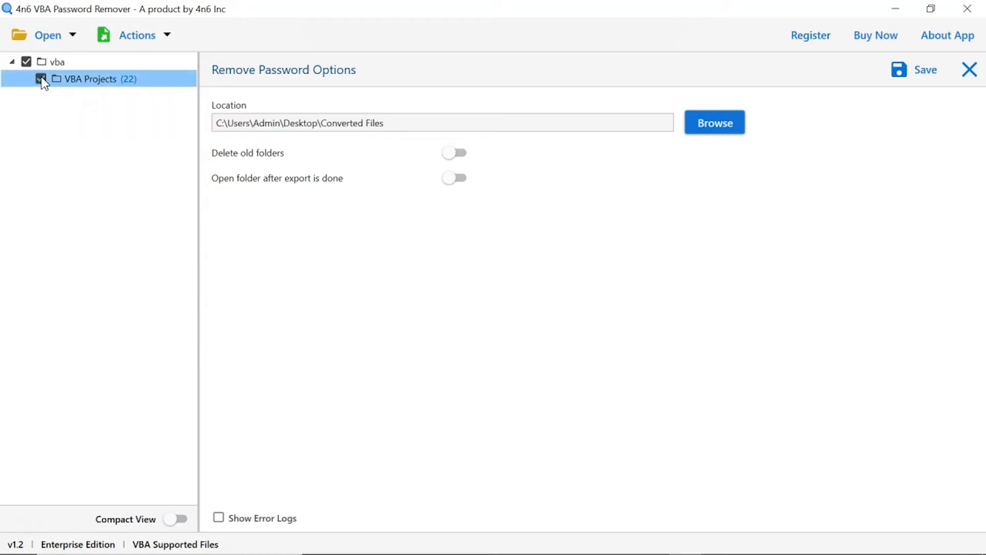
mouse_move(73, 131)
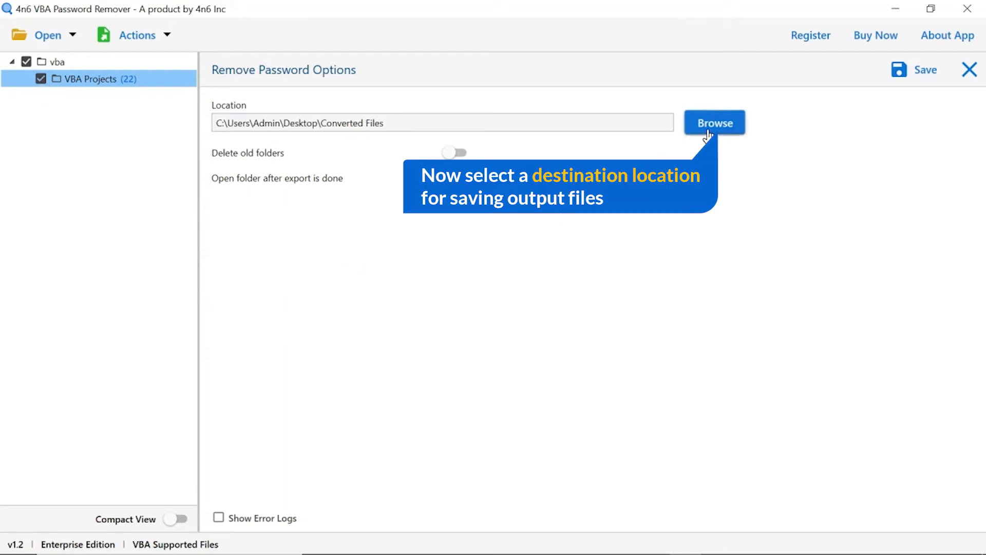
click(714, 123)
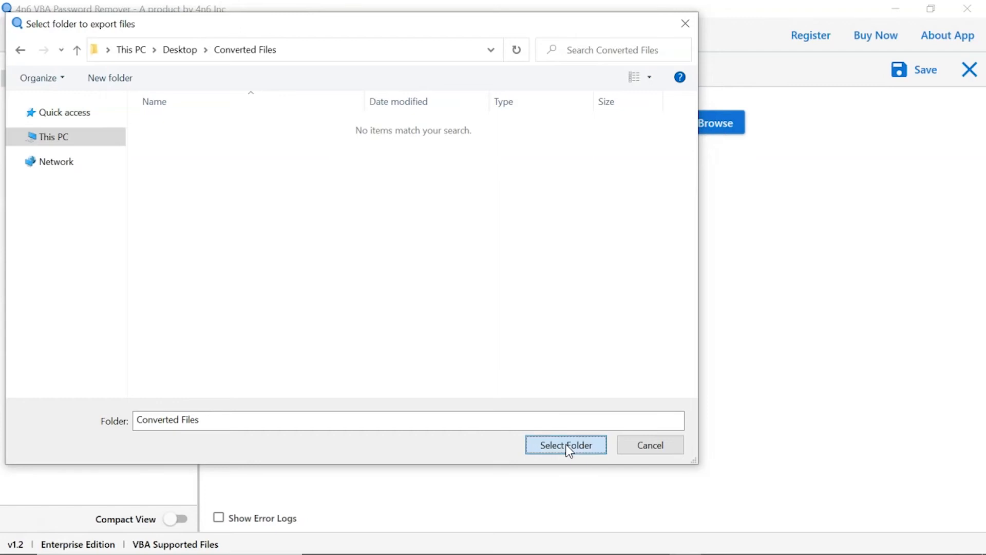
click(565, 445)
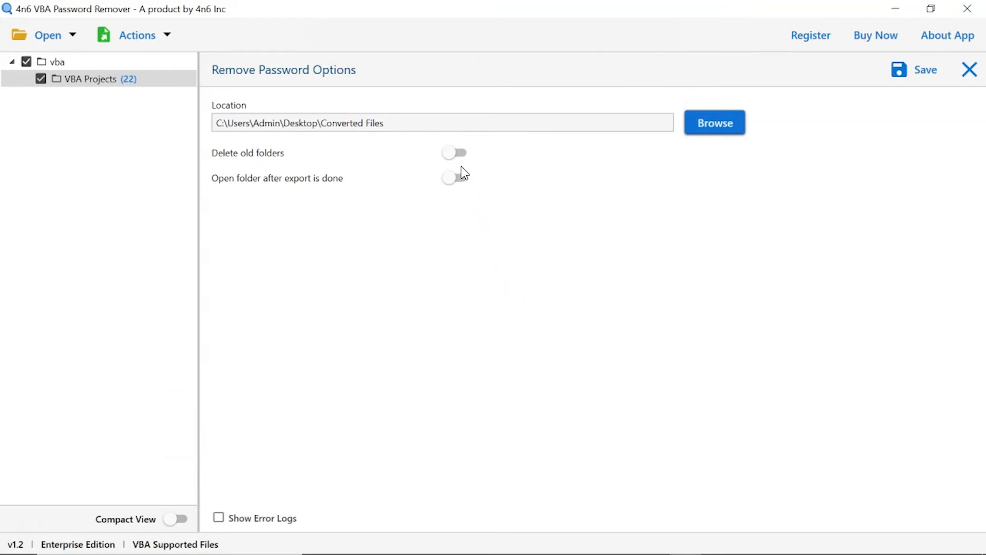
mouse_move(453, 152)
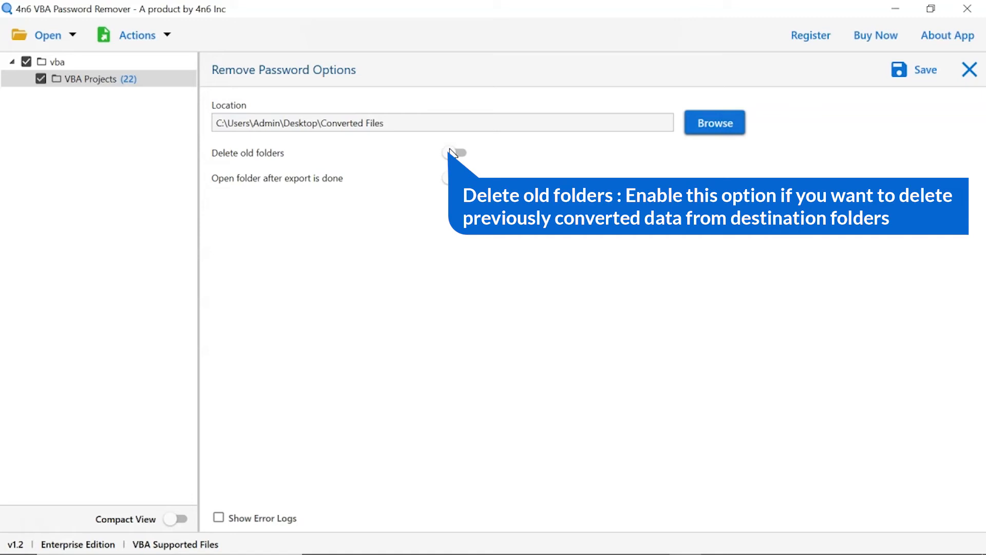
click(454, 153)
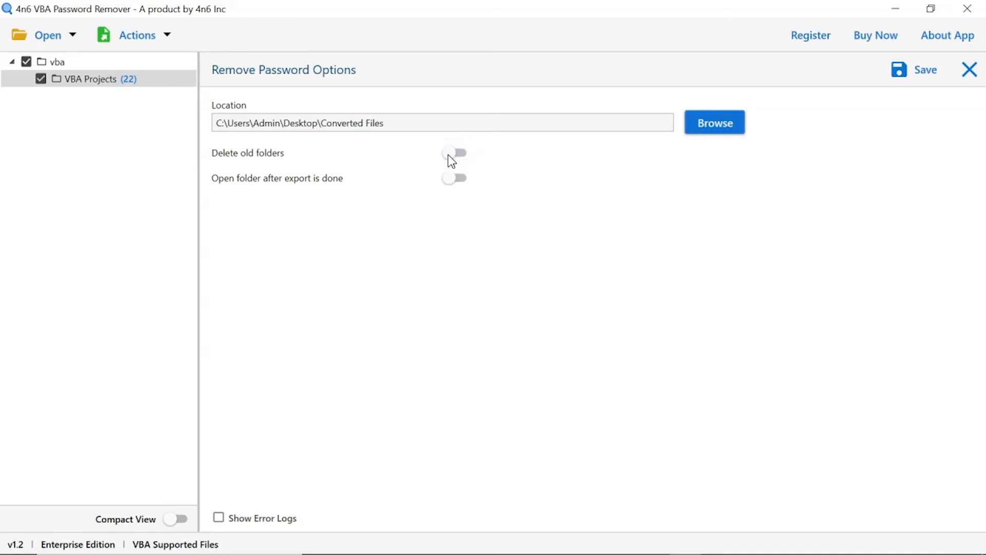
mouse_move(451, 175)
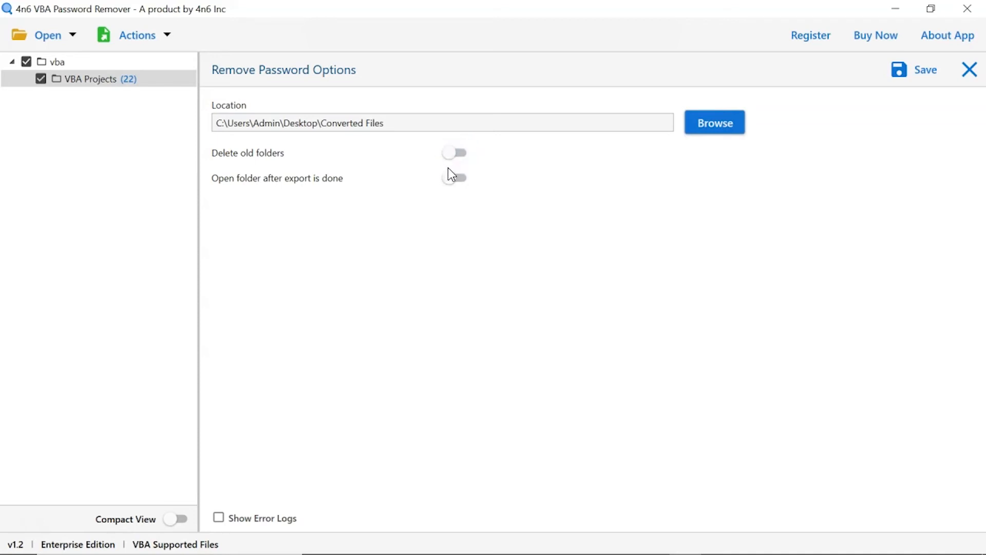
mouse_move(453, 182)
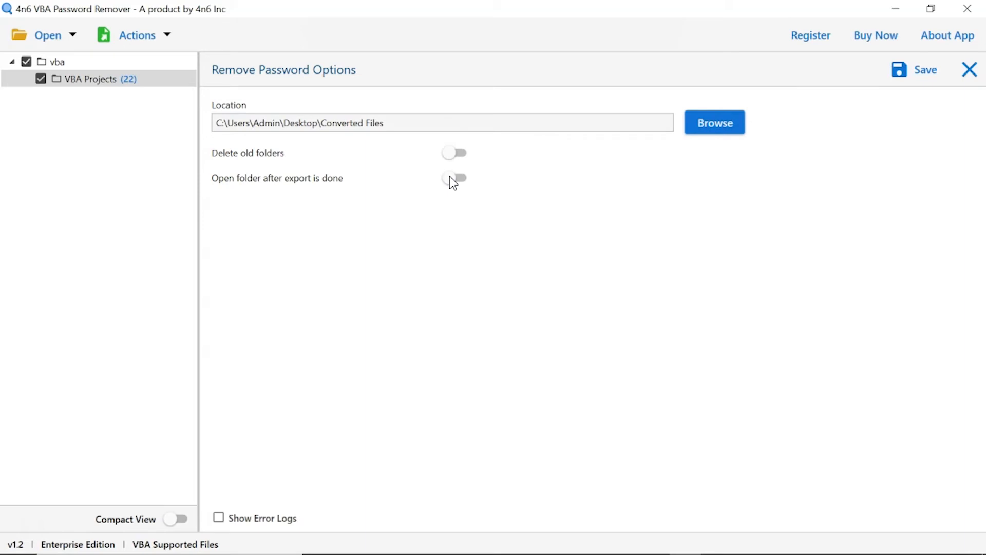
mouse_move(454, 179)
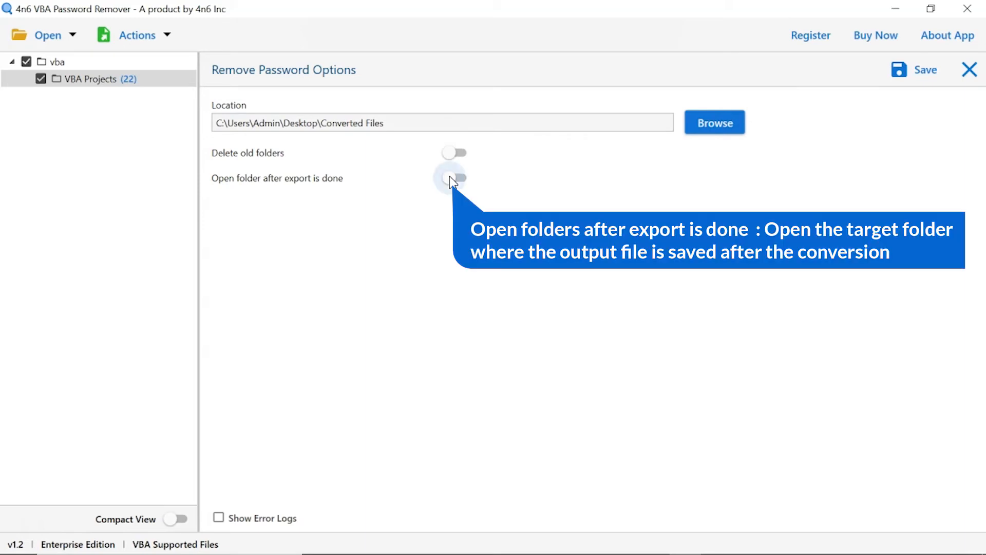
click(454, 179)
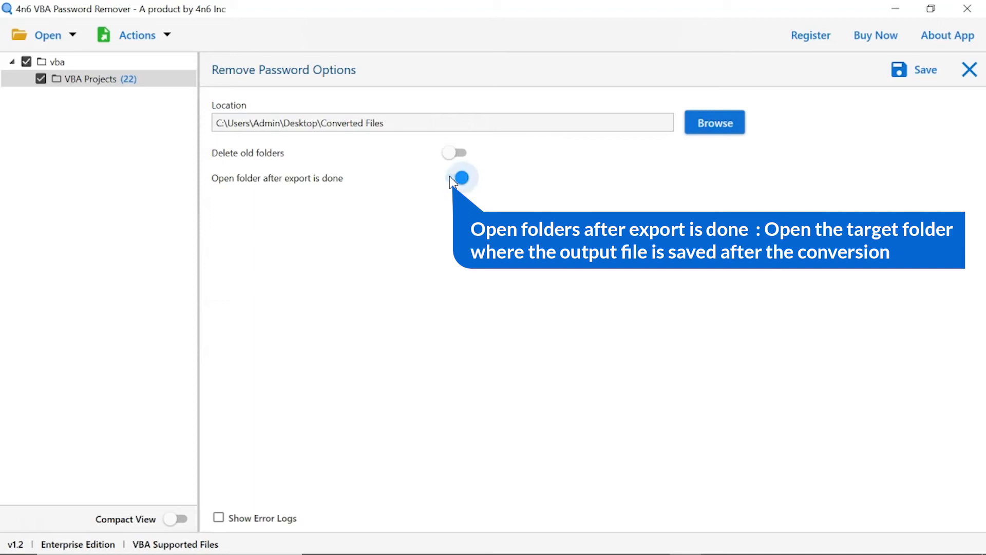
click(454, 178)
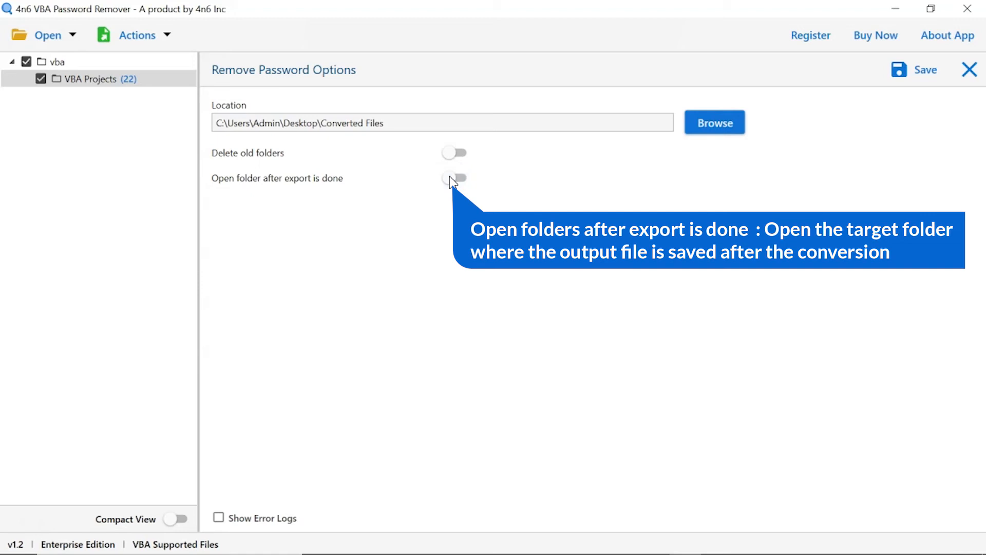
mouse_move(454, 178)
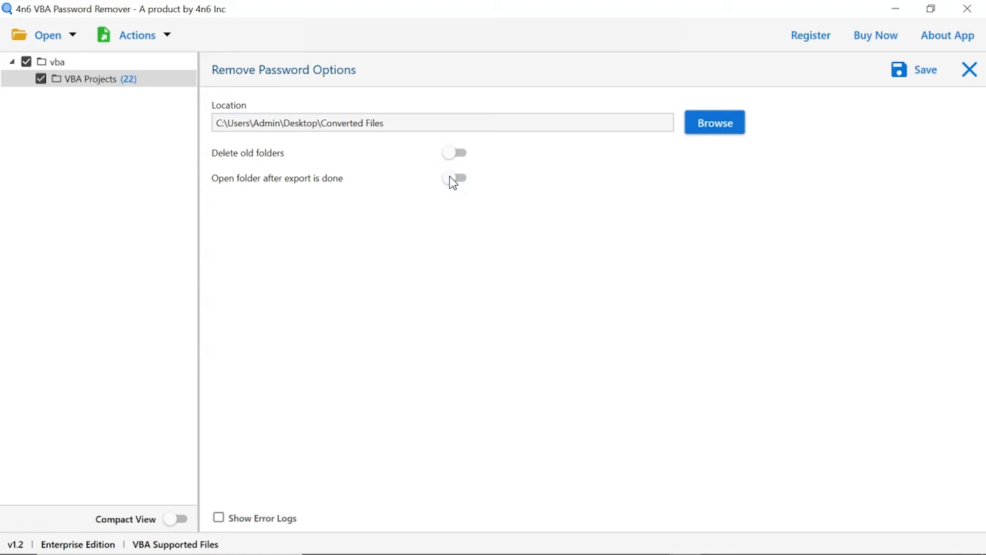
mouse_move(516, 261)
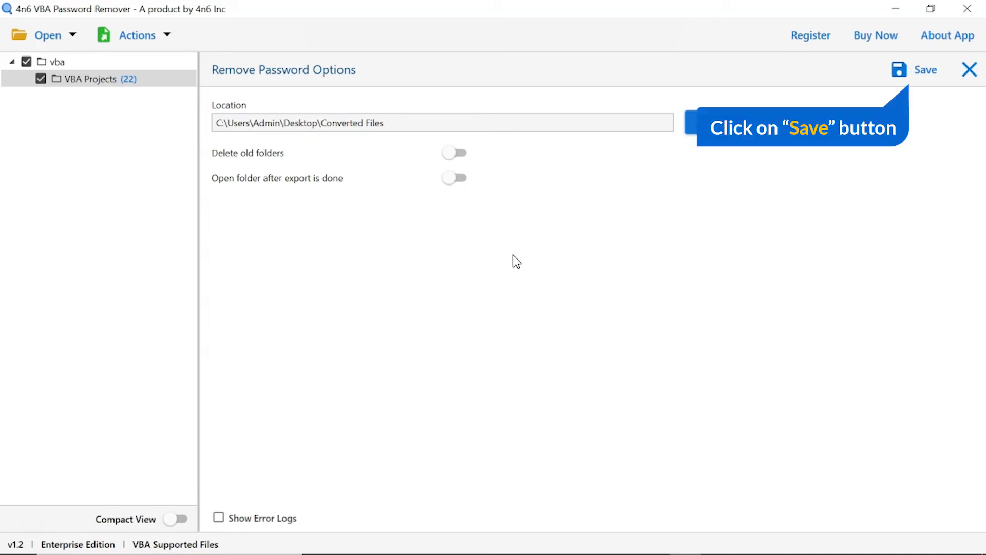
mouse_move(535, 258)
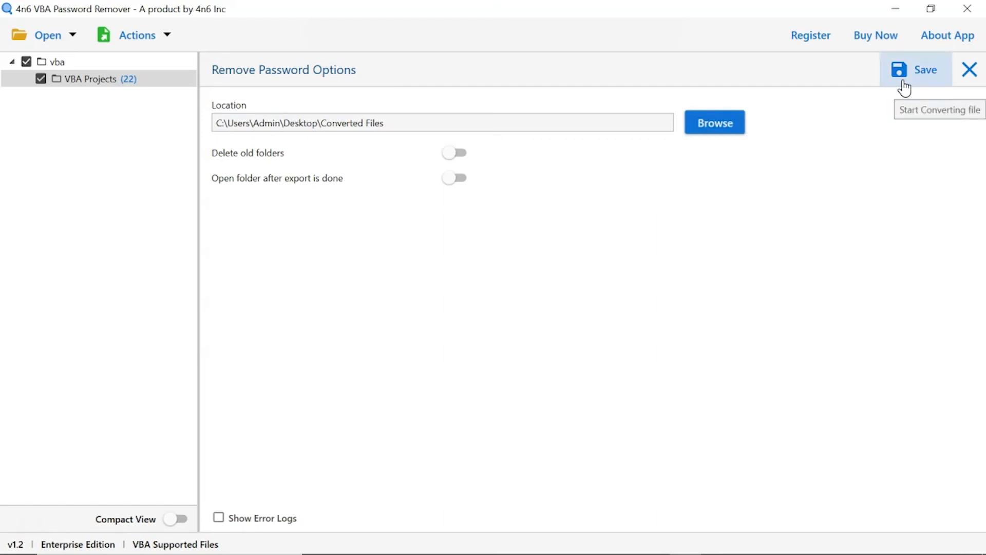
- Save the password-free files, then open the Converted Files output folder
click(916, 70)
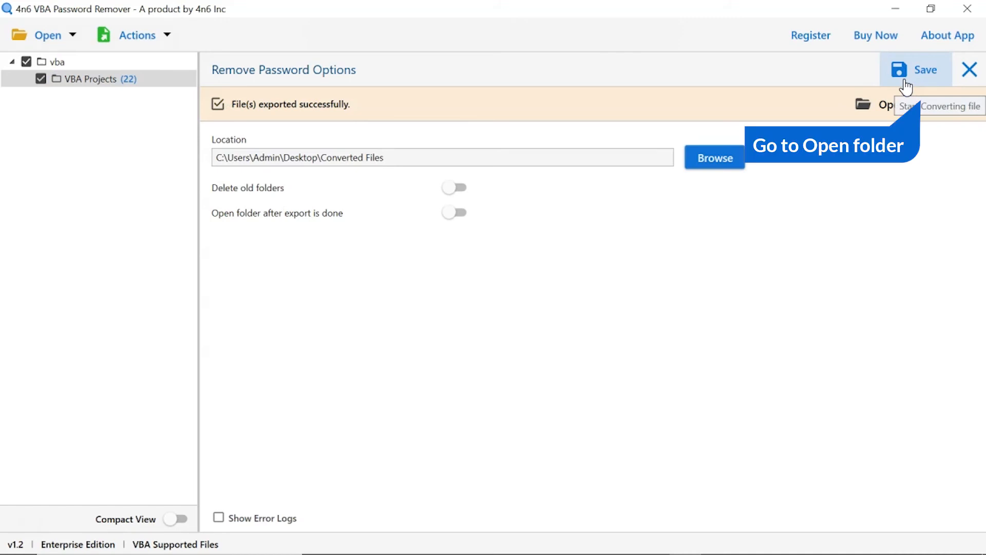
click(872, 104)
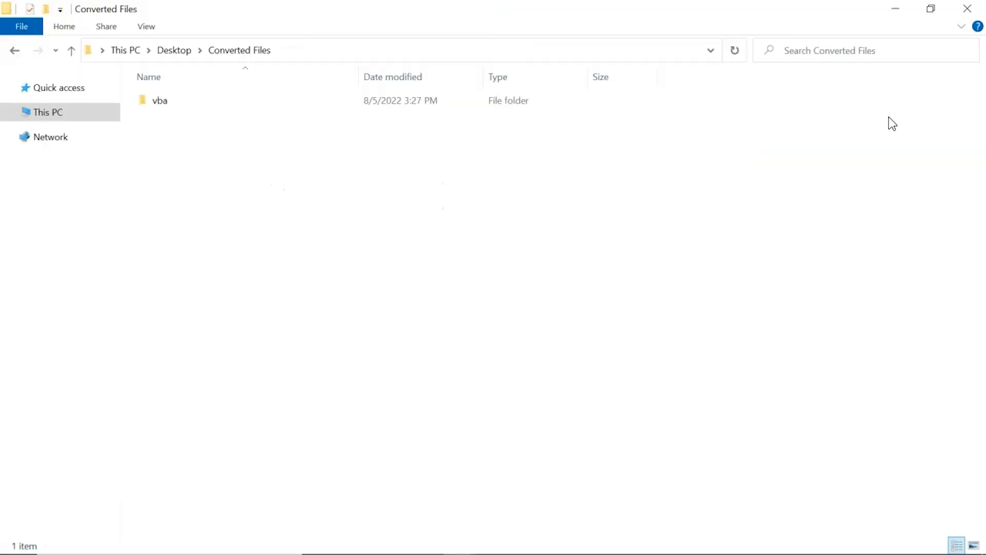
mouse_move(685, 180)
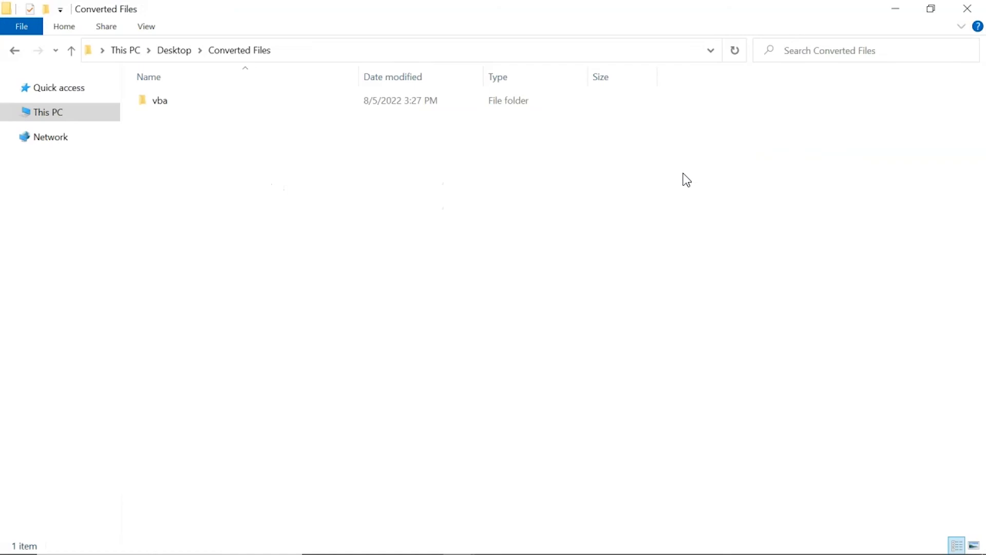
- Open the vba folder inside Converted Files in File Explorer
click(160, 101)
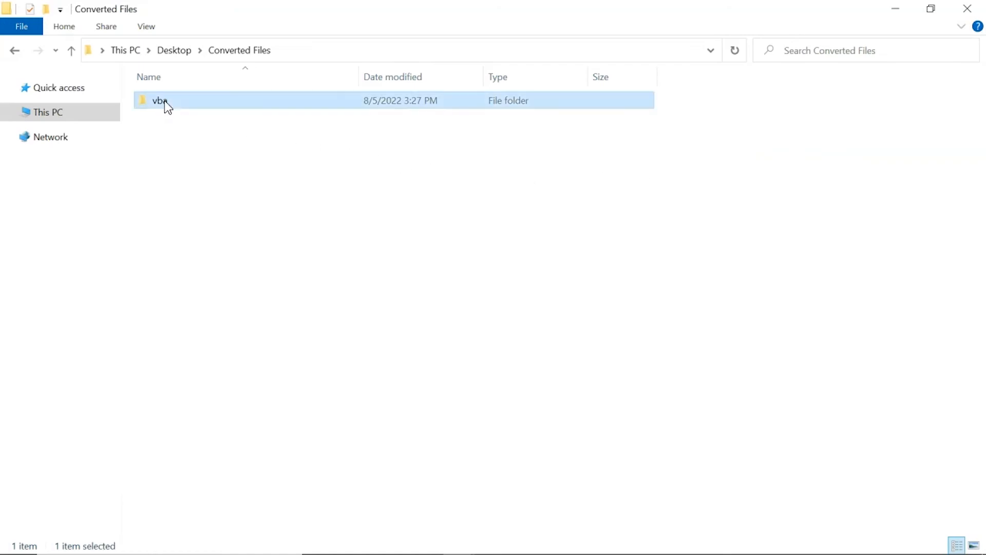
double_click(160, 100)
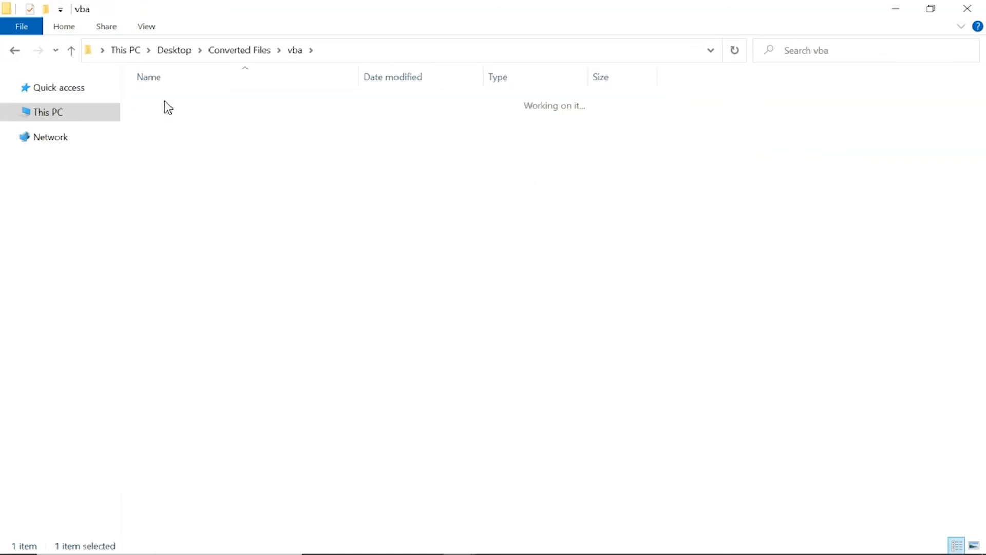